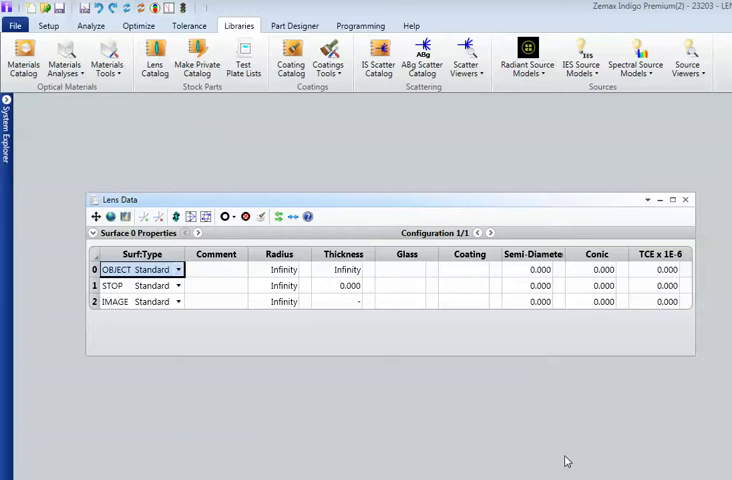
pyautogui.moveTo(412, 288)
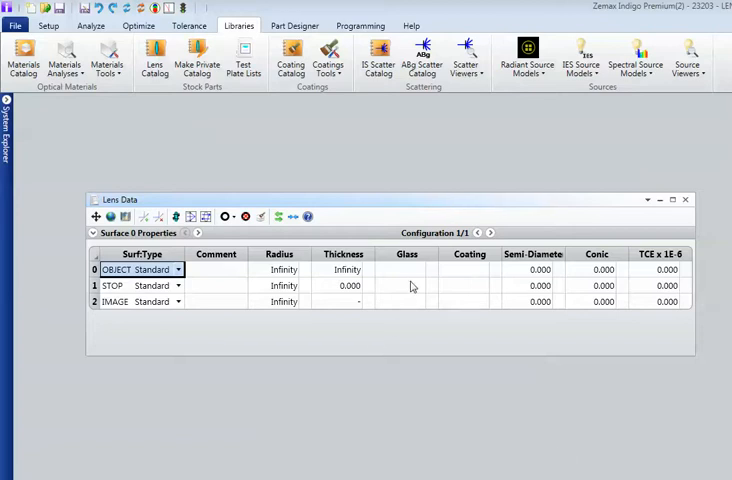
# View the Glass cell of the STOP surface in the Materials Catalog, then close the catalog.
pyautogui.click(404, 284)
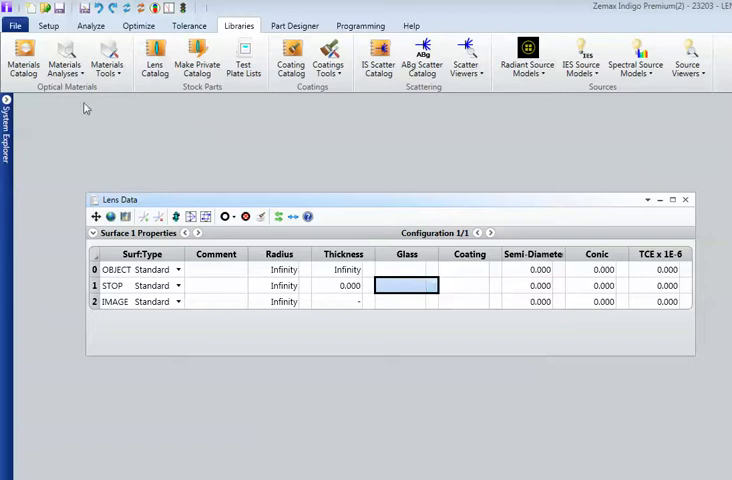
pyautogui.click(24, 60)
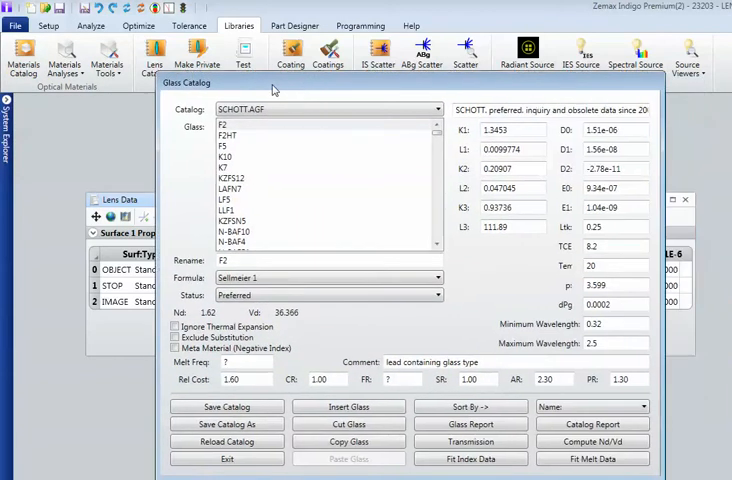
pyautogui.click(438, 108)
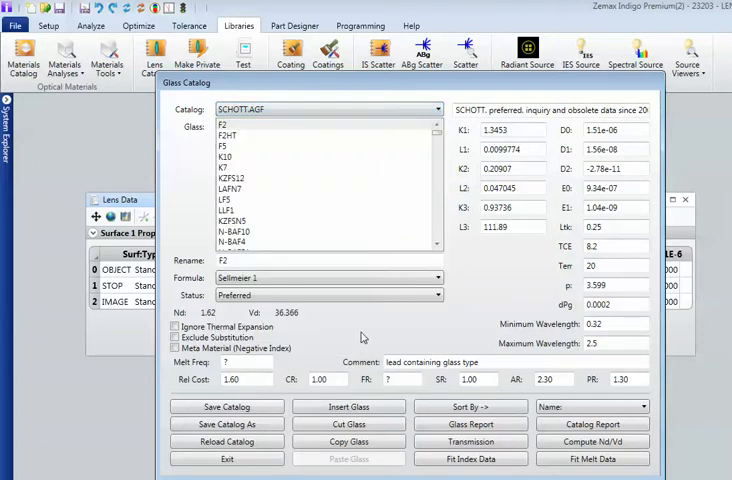
pyautogui.click(224, 458)
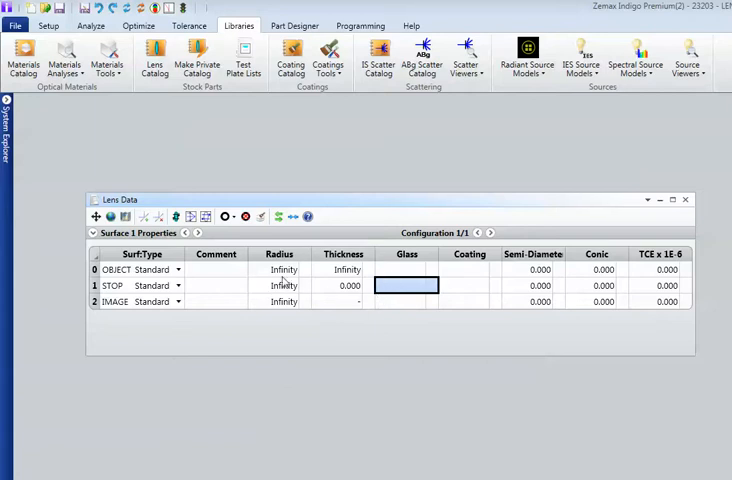
pyautogui.moveTo(146, 178)
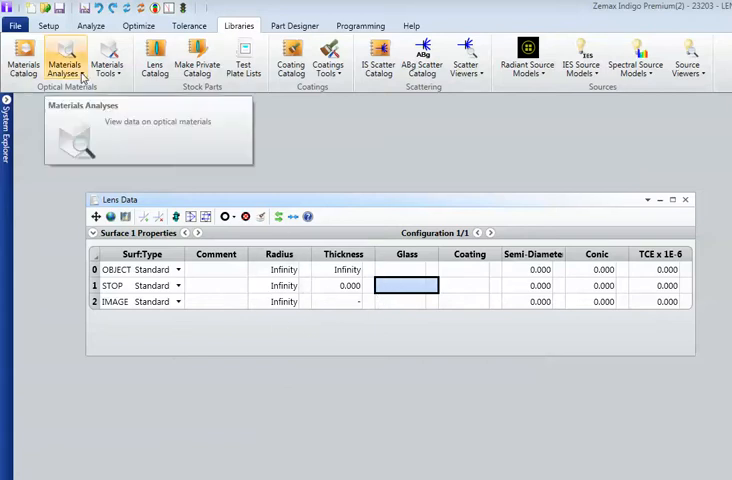
# Show the dispersion diagram for a glass from the Materials Analyses list.
pyautogui.click(64, 60)
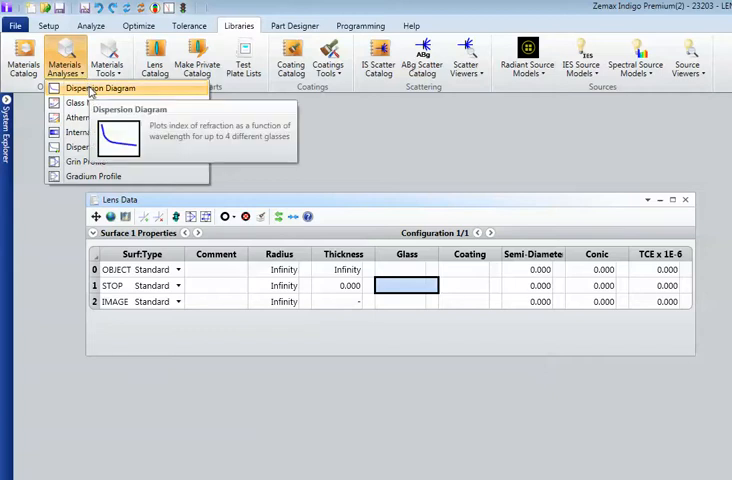
pyautogui.click(92, 88)
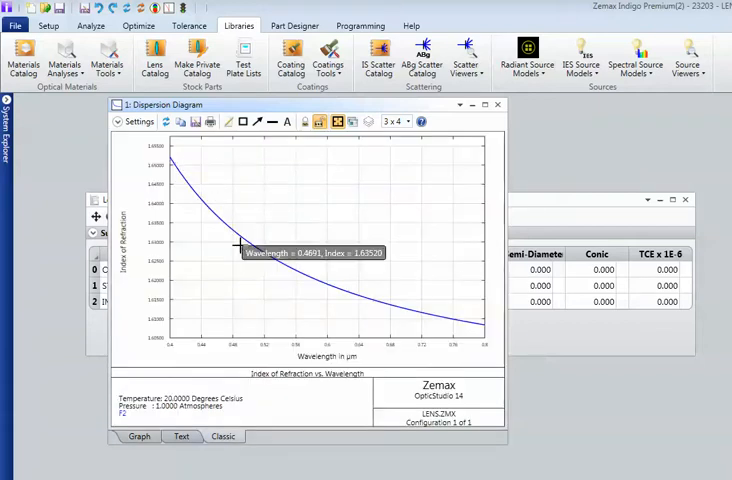
pyautogui.moveTo(464, 148)
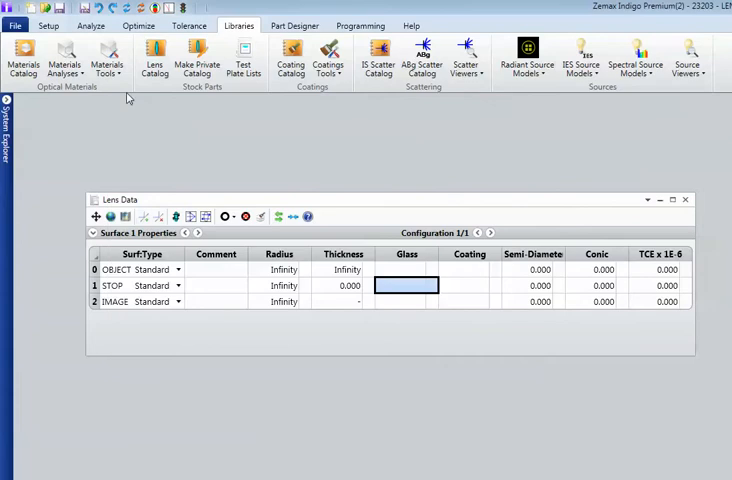
pyautogui.click(64, 60)
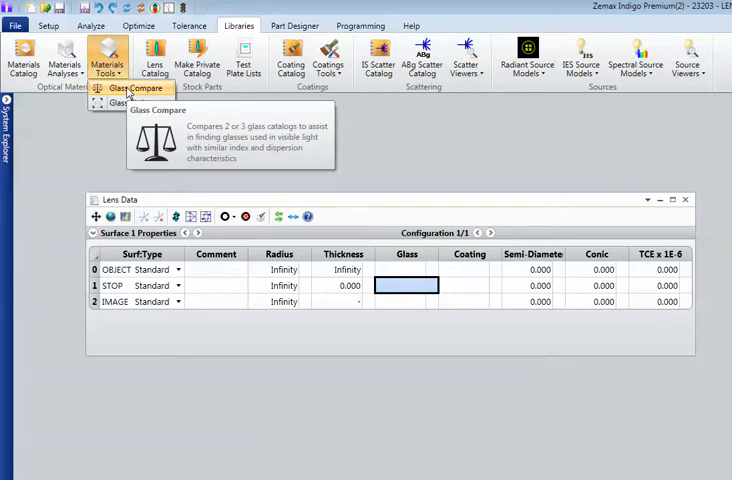
pyautogui.moveTo(130, 104)
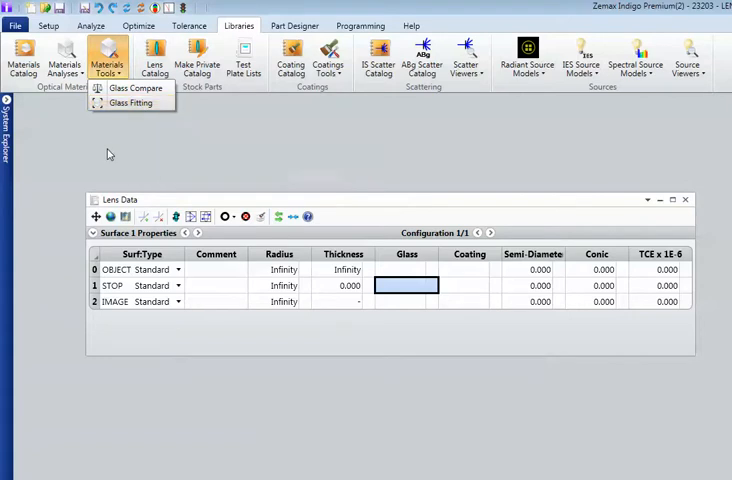
pyautogui.moveTo(154, 60)
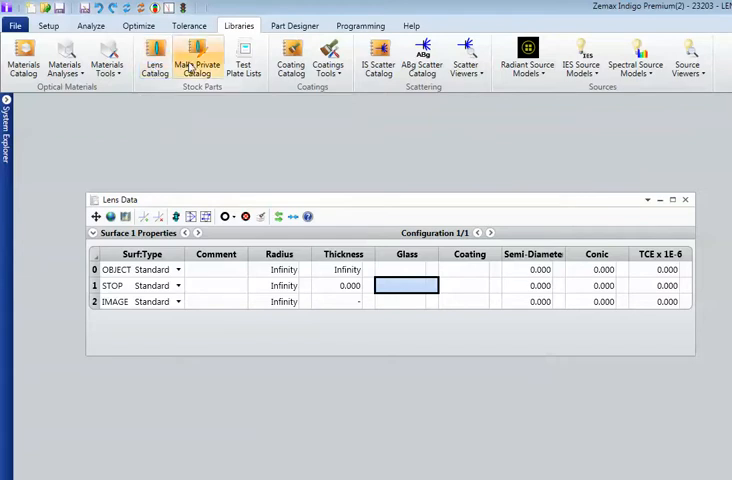
pyautogui.moveTo(242, 60)
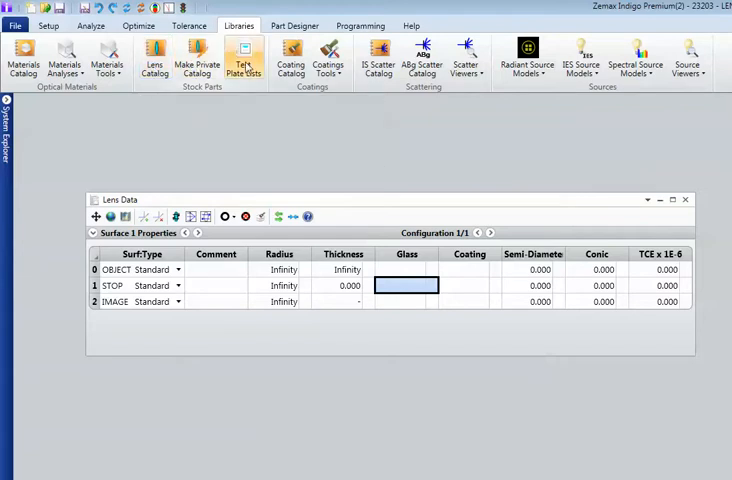
pyautogui.moveTo(244, 60)
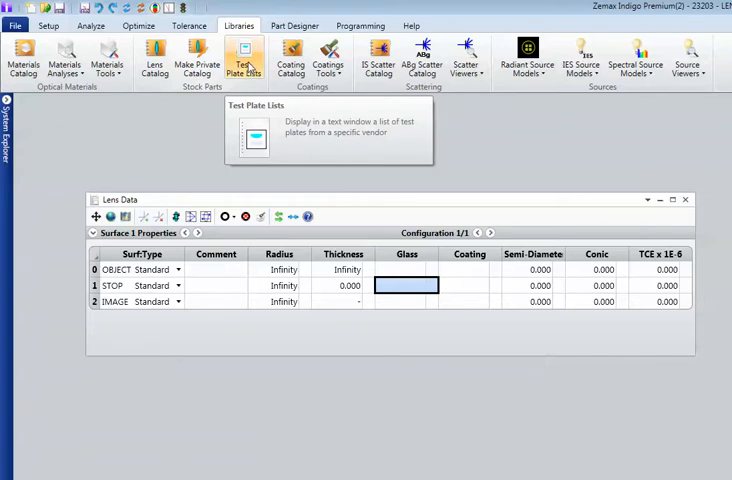
pyautogui.moveTo(156, 148)
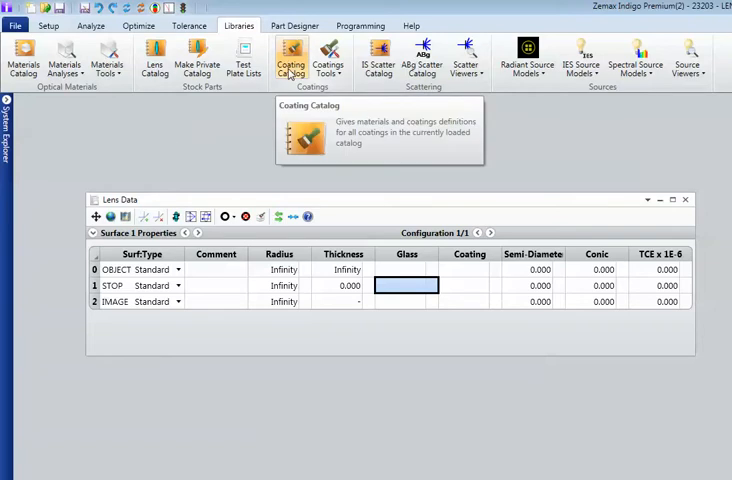
# Bring up the Download IS Scatter Catalog File dialog from the Scattering group.
pyautogui.click(328, 60)
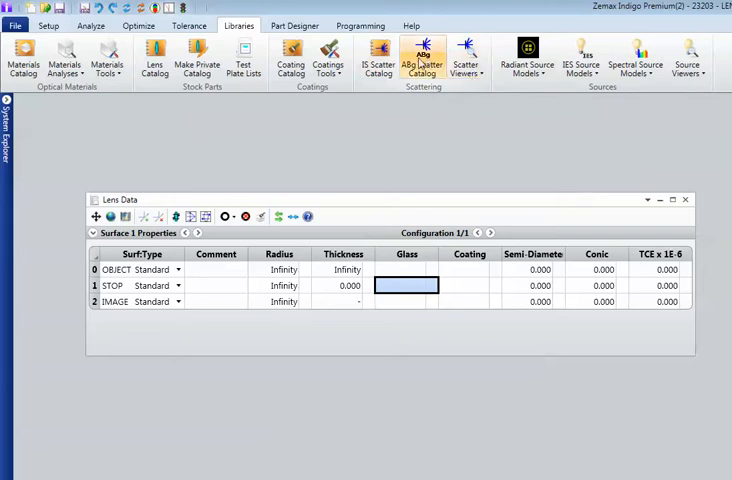
pyautogui.moveTo(378, 60)
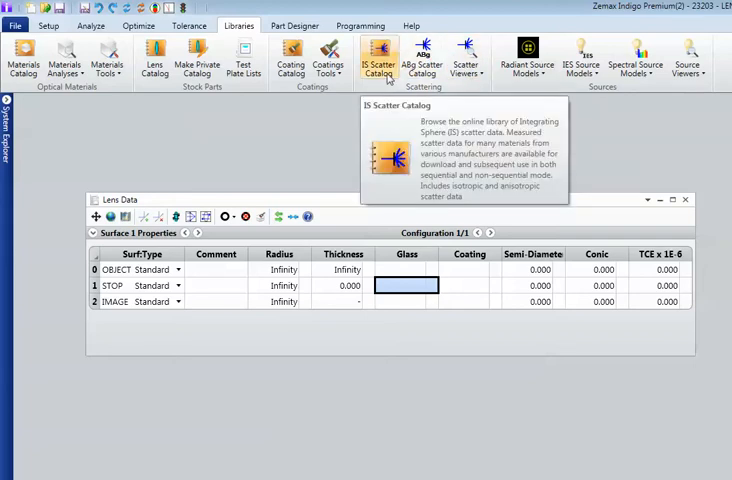
pyautogui.click(376, 60)
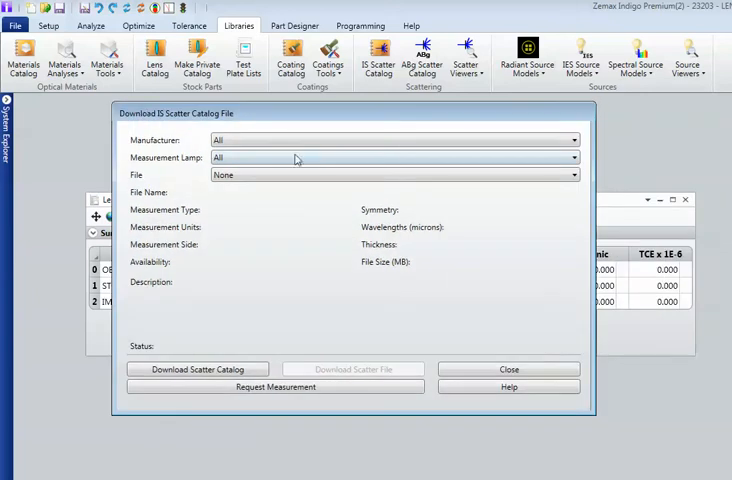
# Filter the scatter files by one manufacturer, then close the download dialog.
pyautogui.click(572, 140)
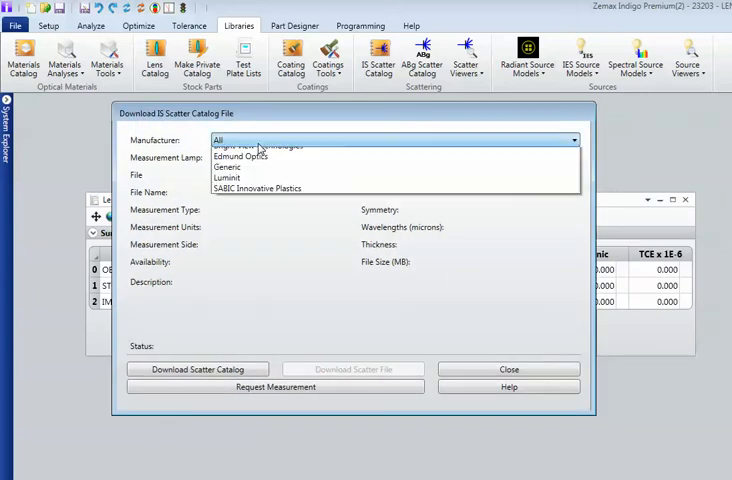
pyautogui.click(230, 140)
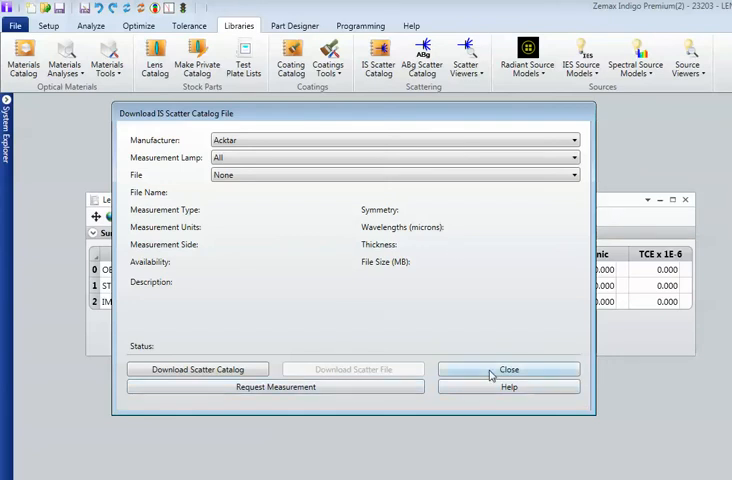
pyautogui.click(508, 368)
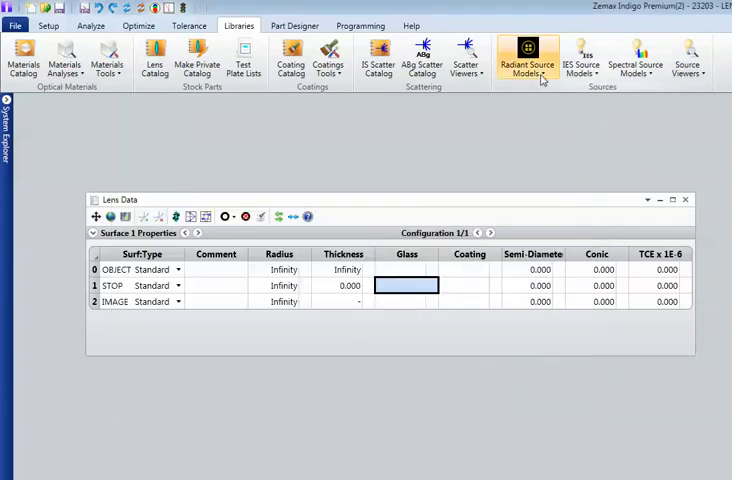
pyautogui.moveTo(528, 62)
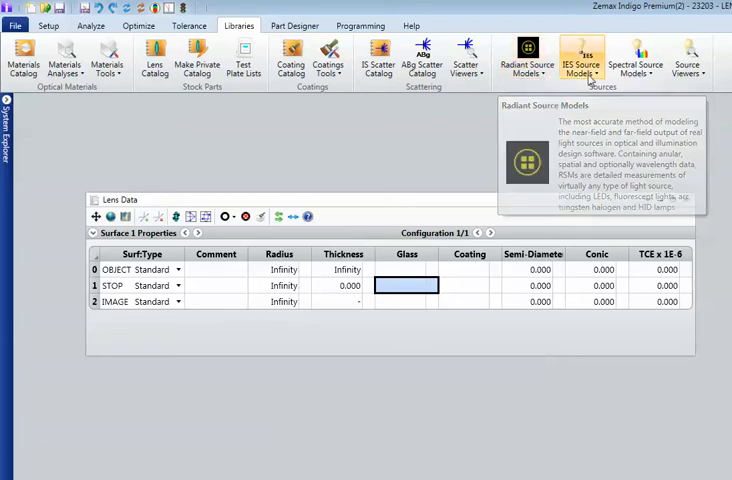
pyautogui.moveTo(582, 60)
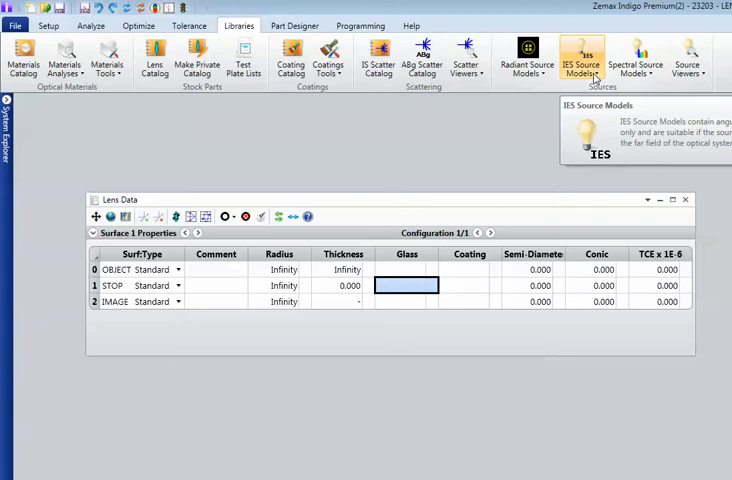
pyautogui.click(636, 60)
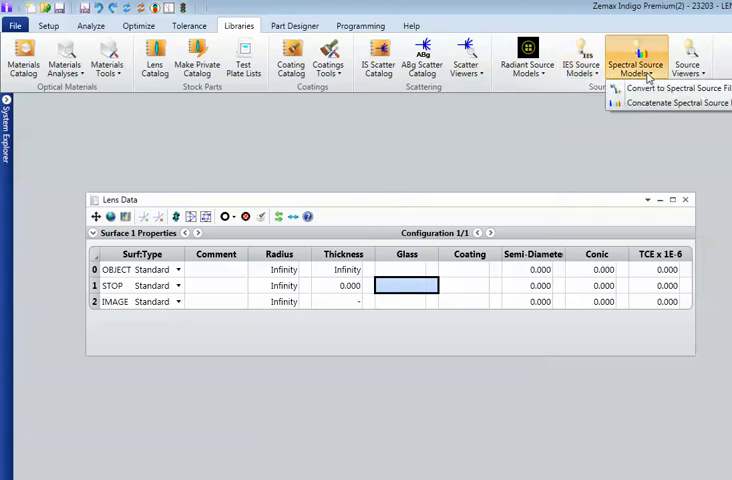
pyautogui.click(688, 60)
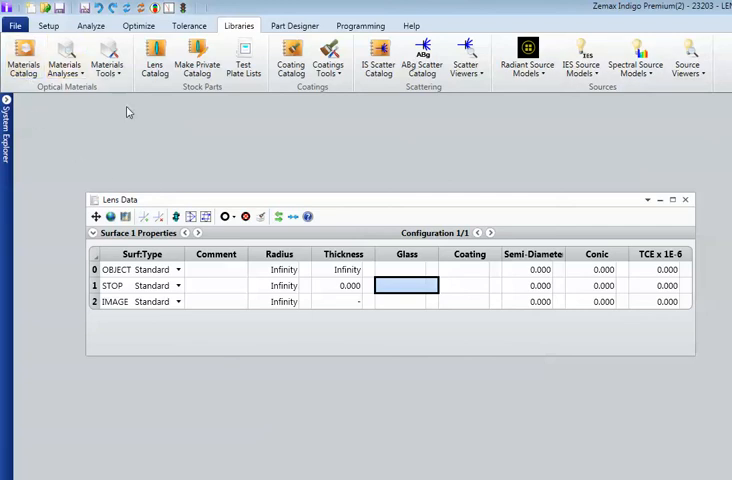
pyautogui.moveTo(294, 156)
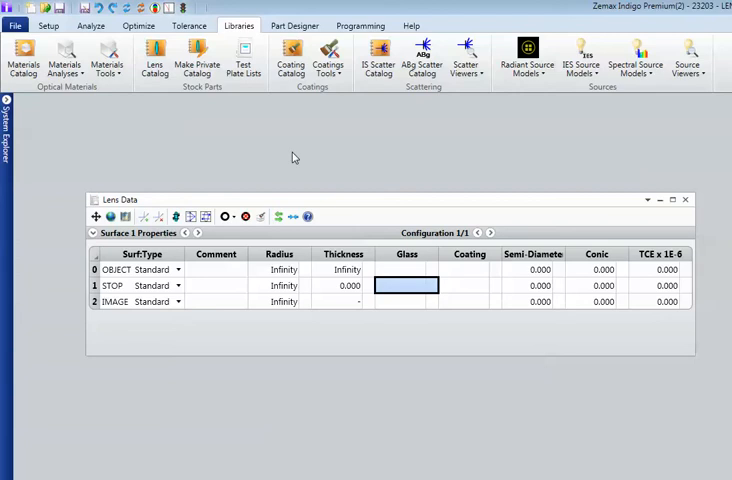